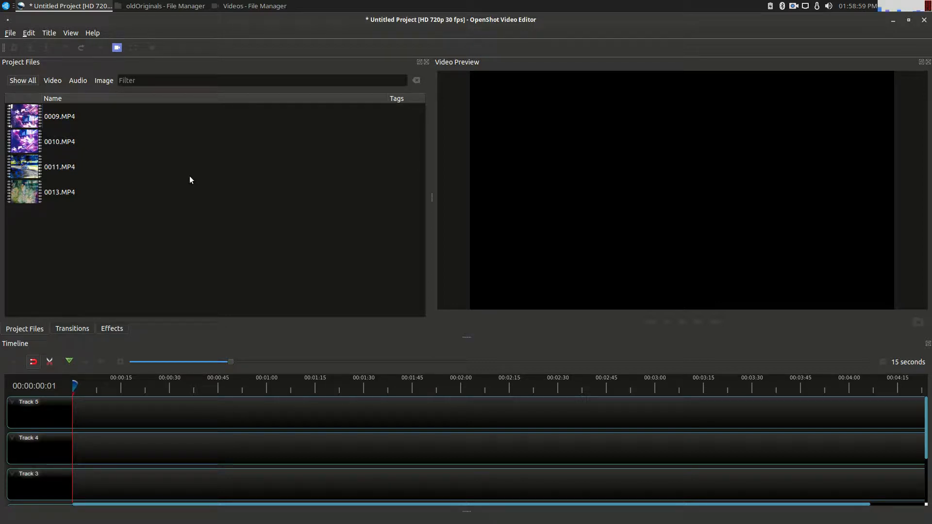
mouse_move(256, 169)
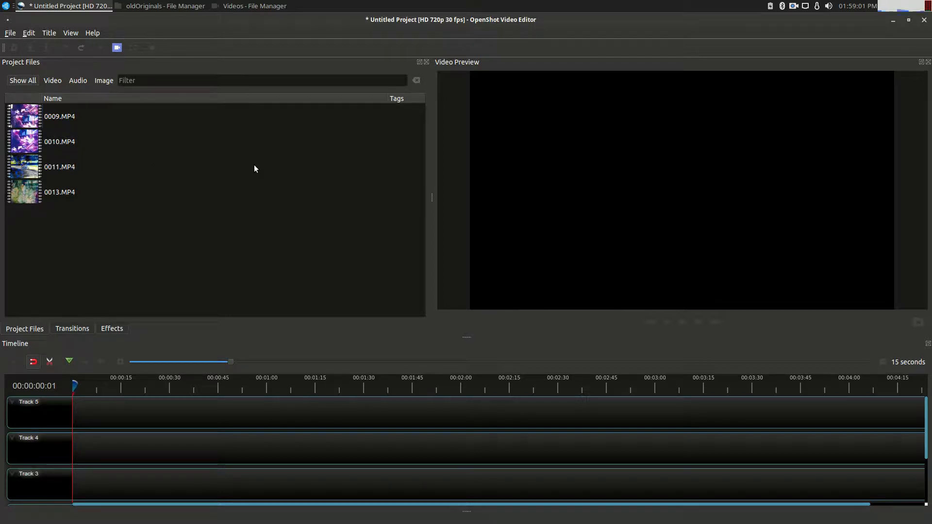
mouse_move(227, 179)
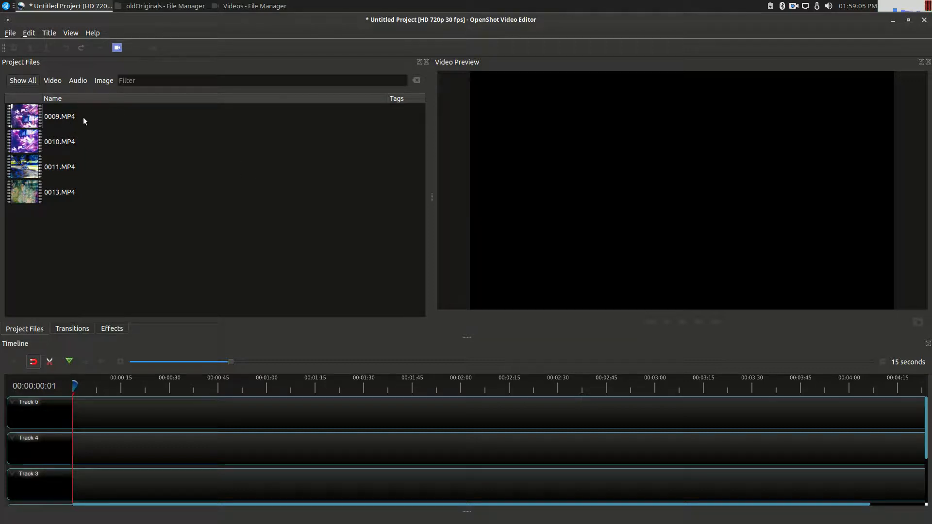
mouse_move(190, 153)
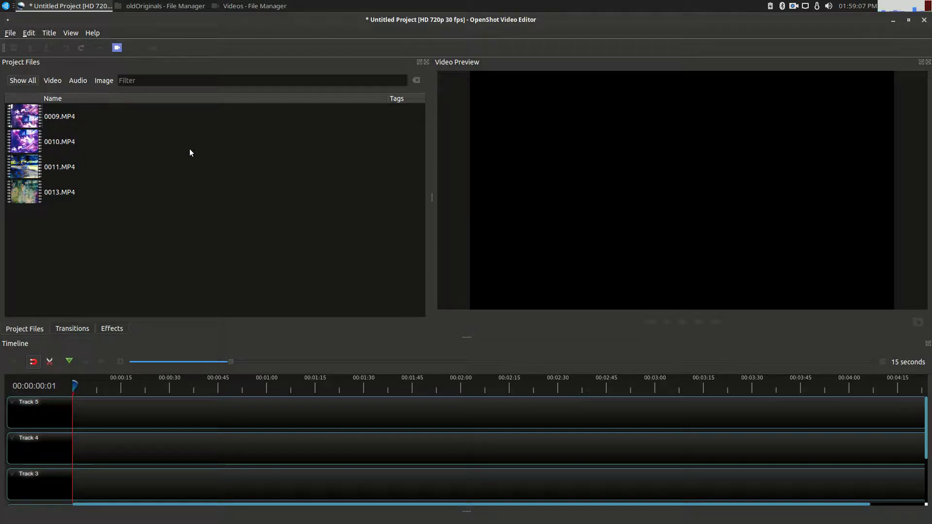
- Change the frame rate of 0009.MP4 to 16 fps in File Properties and update it
left_click(58, 116)
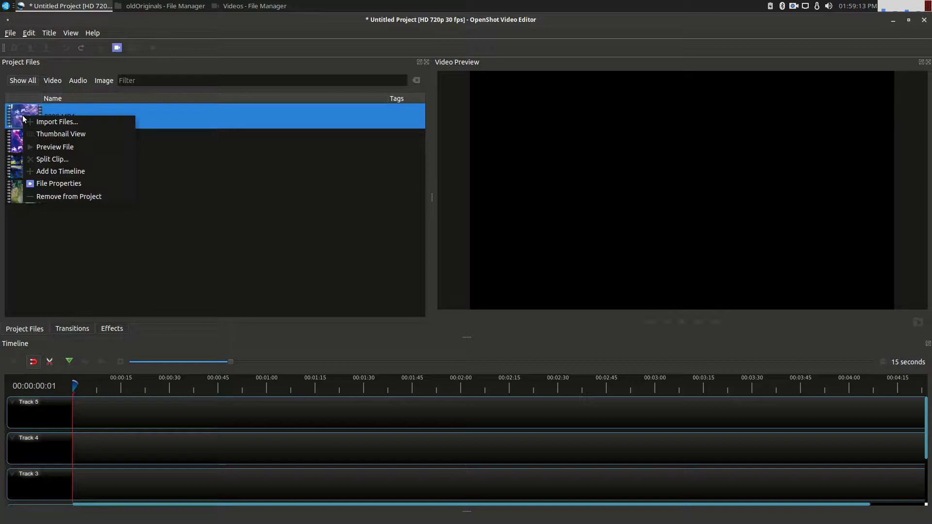
left_click(58, 184)
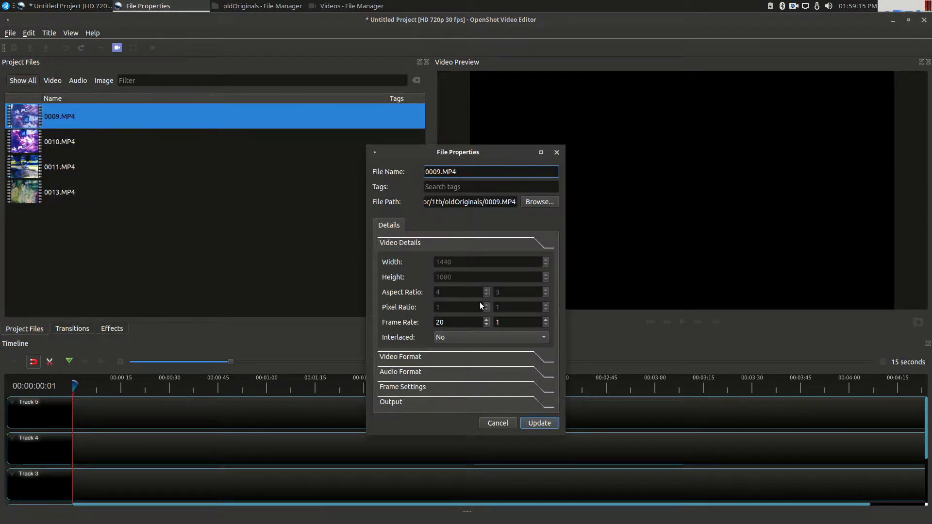
mouse_move(488, 328)
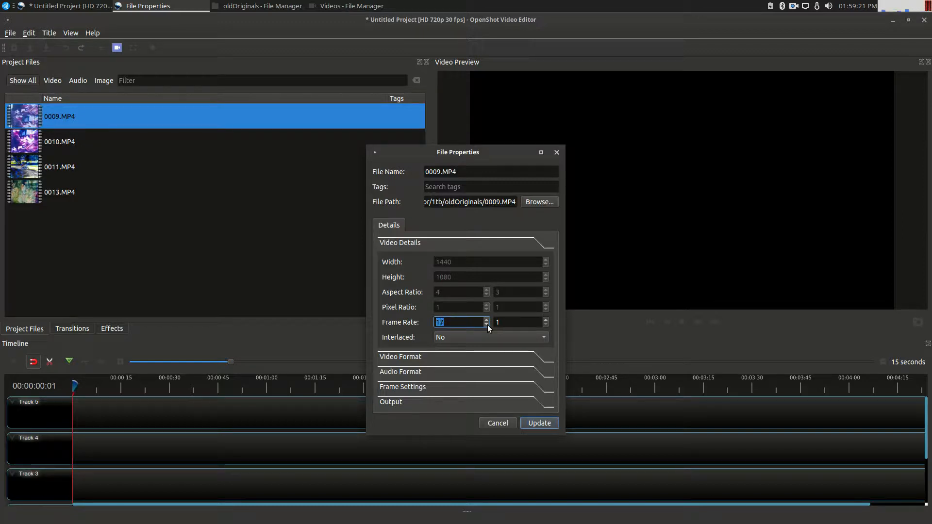
left_click(498, 423)
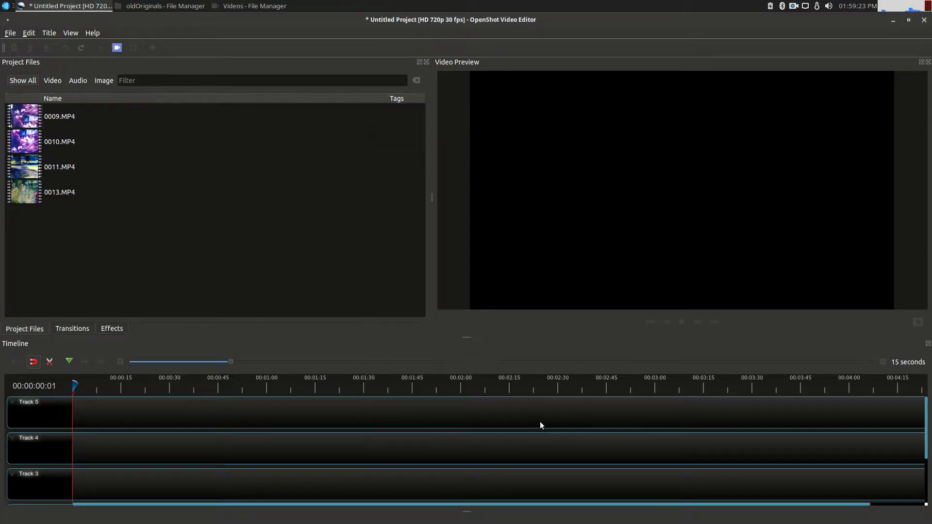
right_click(58, 116)
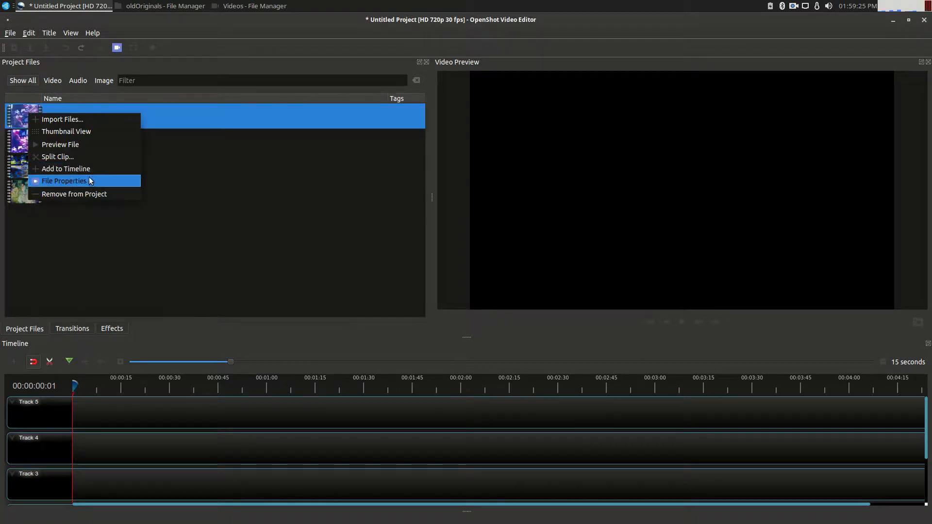
left_click(64, 181)
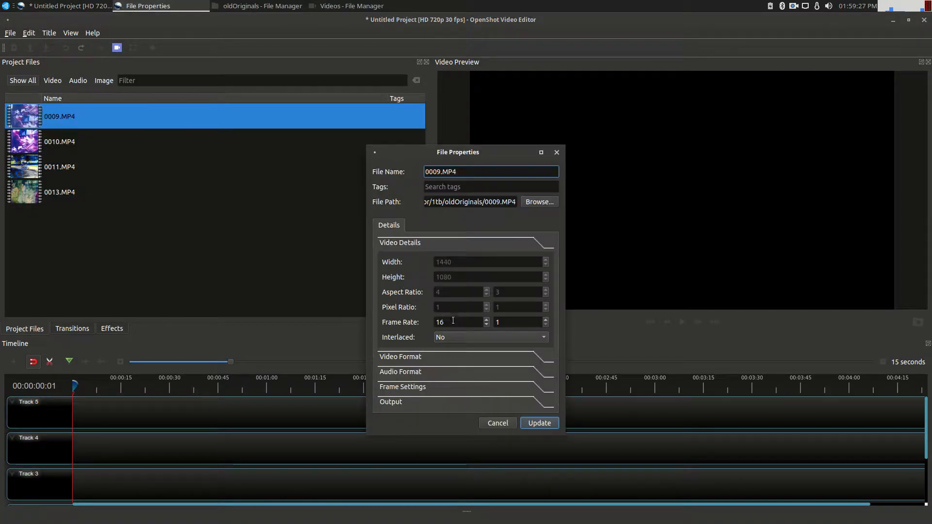
left_click(539, 423)
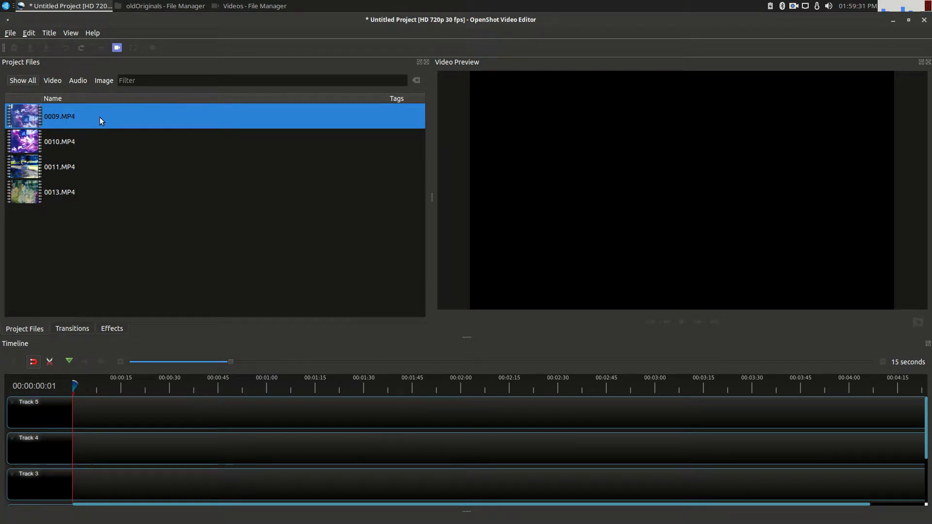
mouse_move(108, 142)
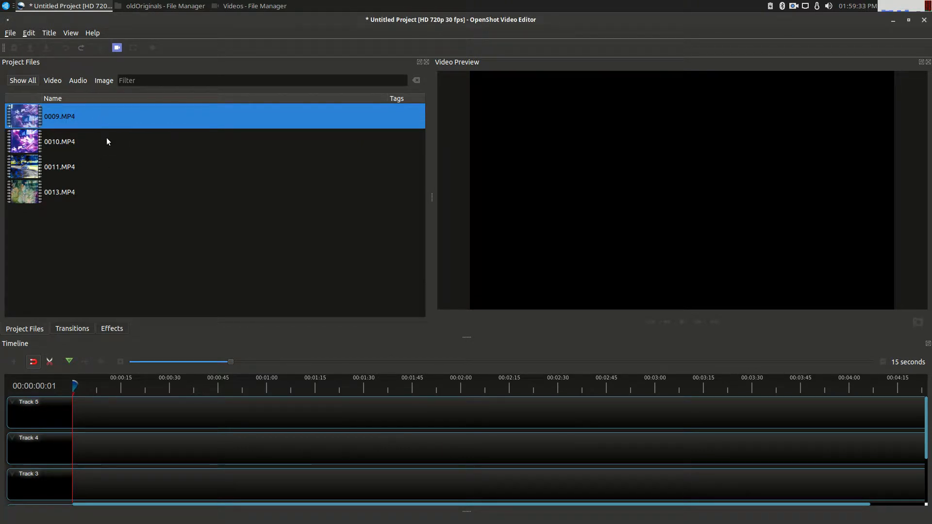
mouse_move(46, 170)
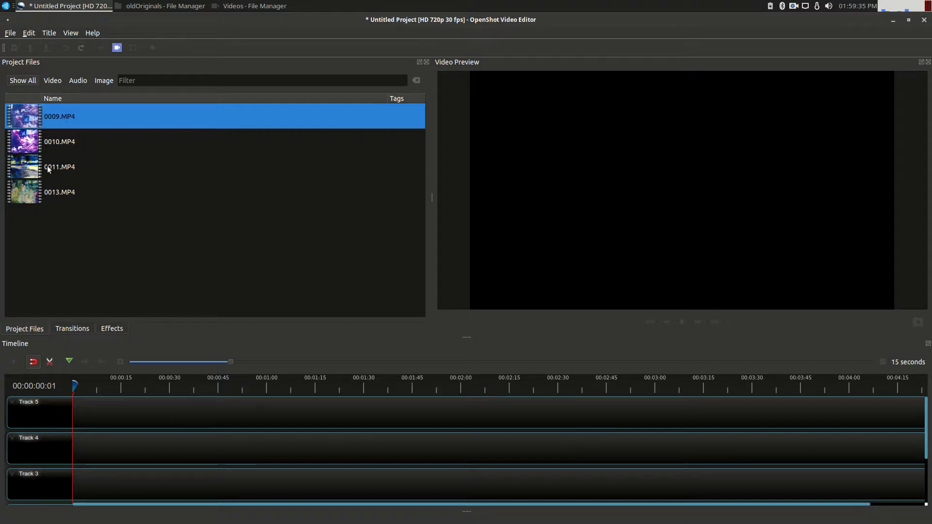
- Select all four project clips and bring up their context actions
right_click(48, 167)
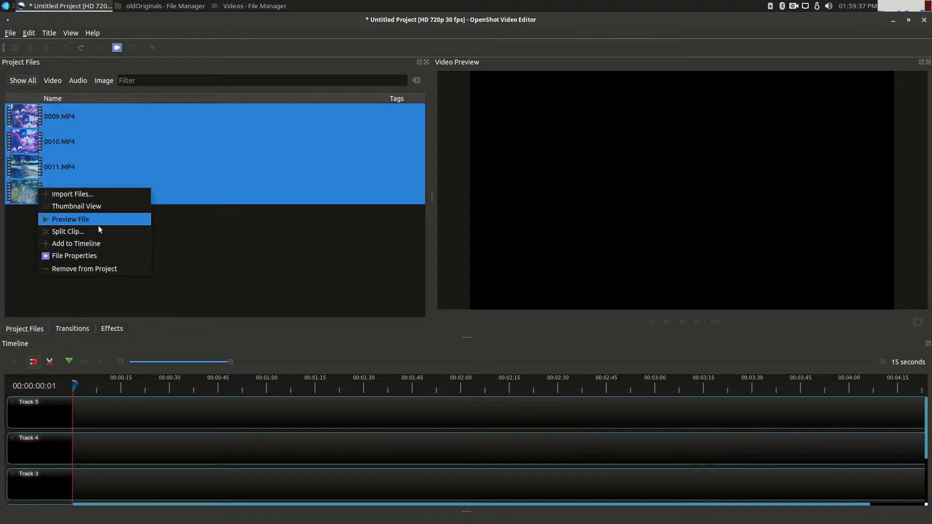
left_click(75, 256)
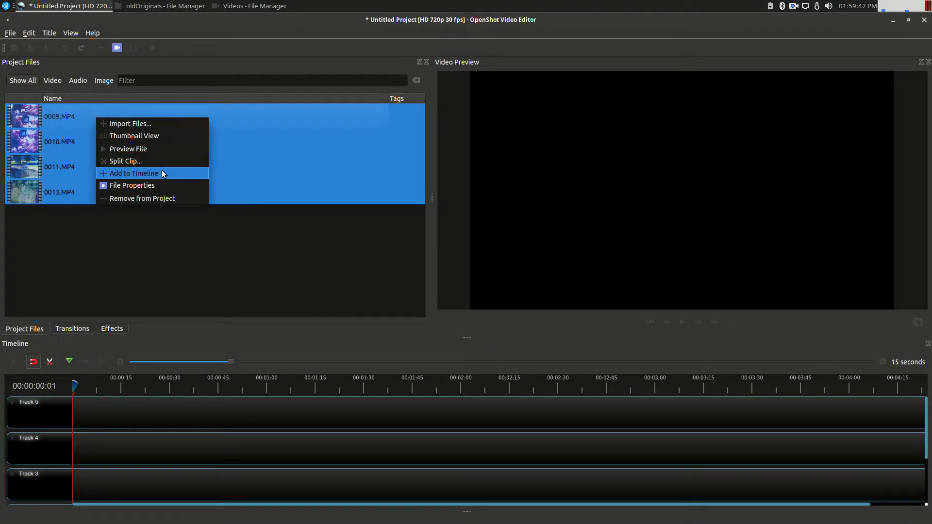
- Add the four clips to Track 5 with Fade In & Out and play the preview
left_click(132, 172)
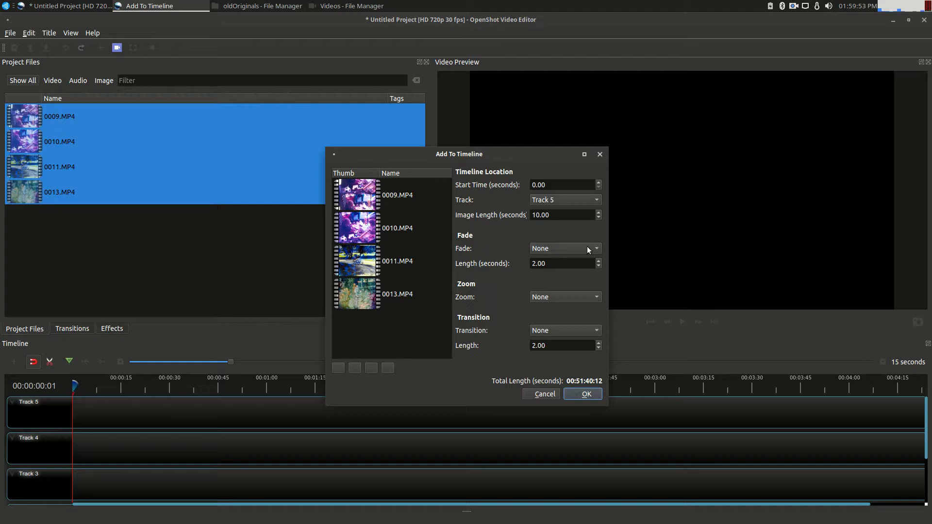
mouse_move(585, 342)
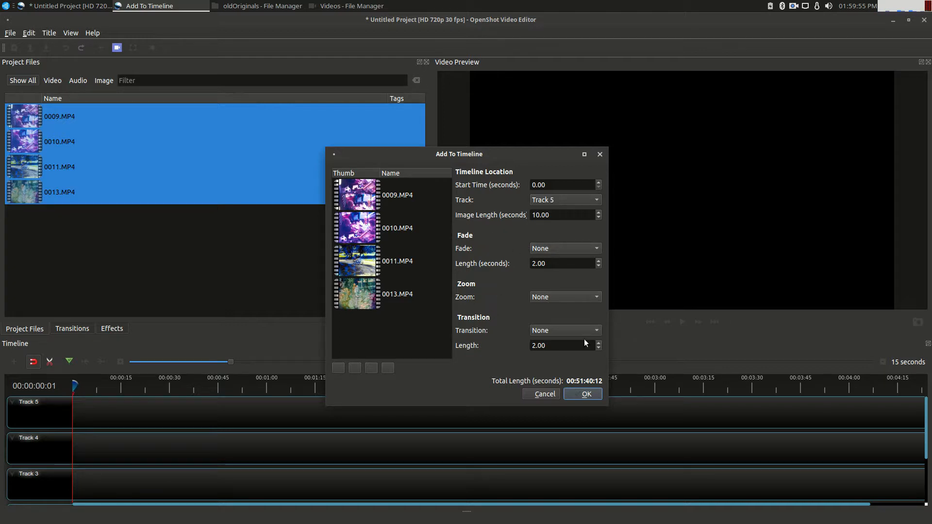
left_click(565, 248)
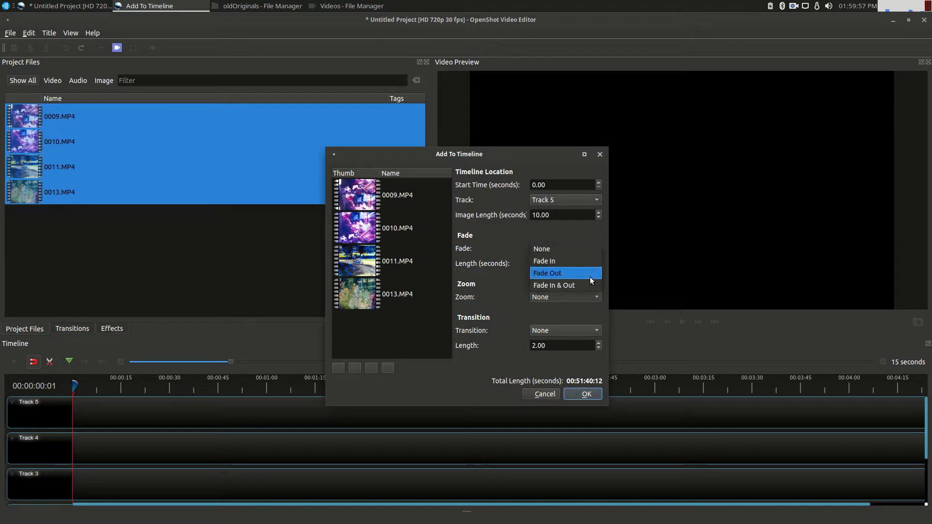
left_click(553, 285)
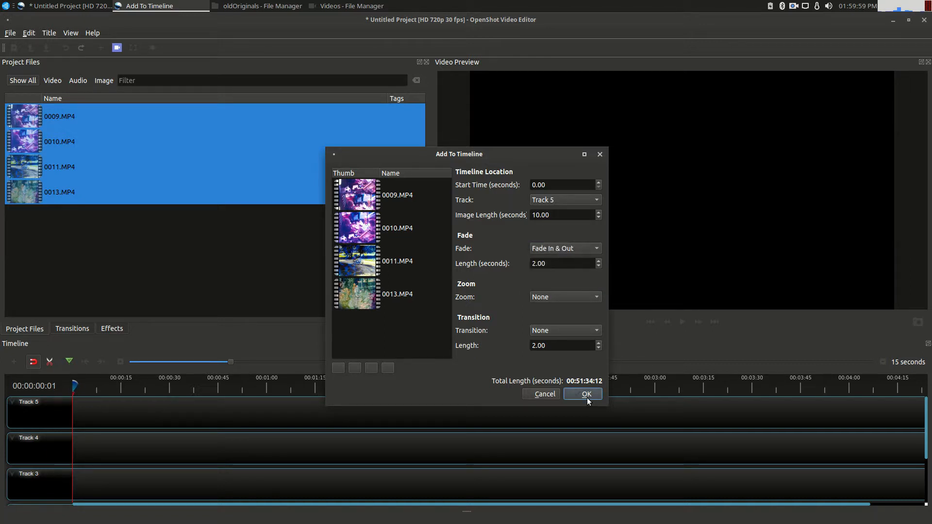
left_click(582, 394)
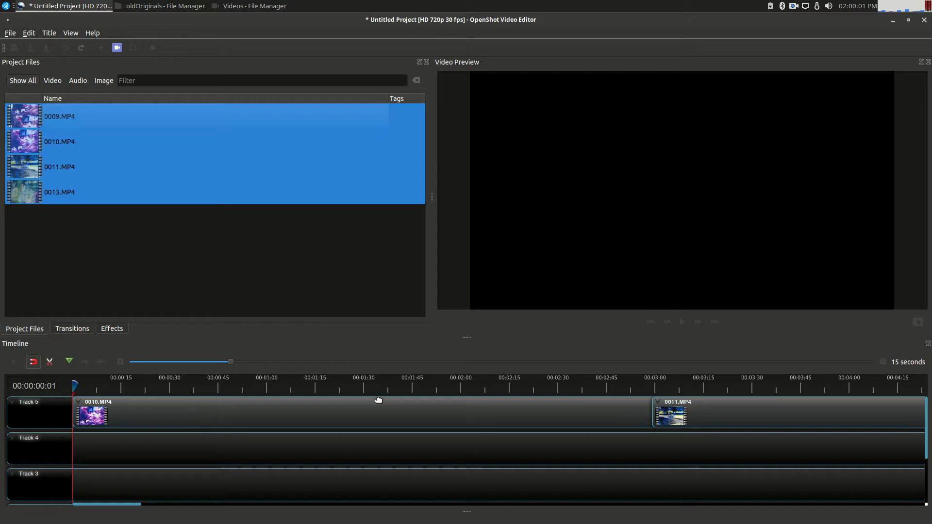
left_click(681, 322)
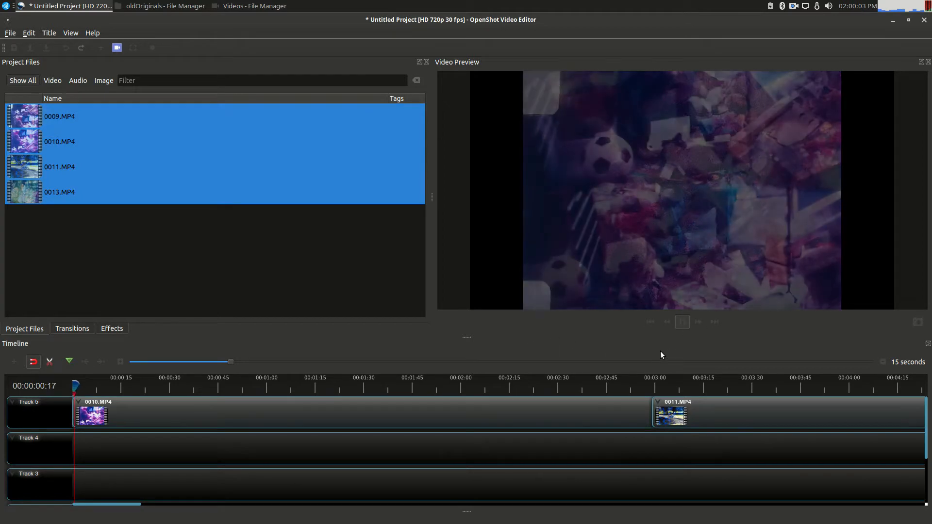